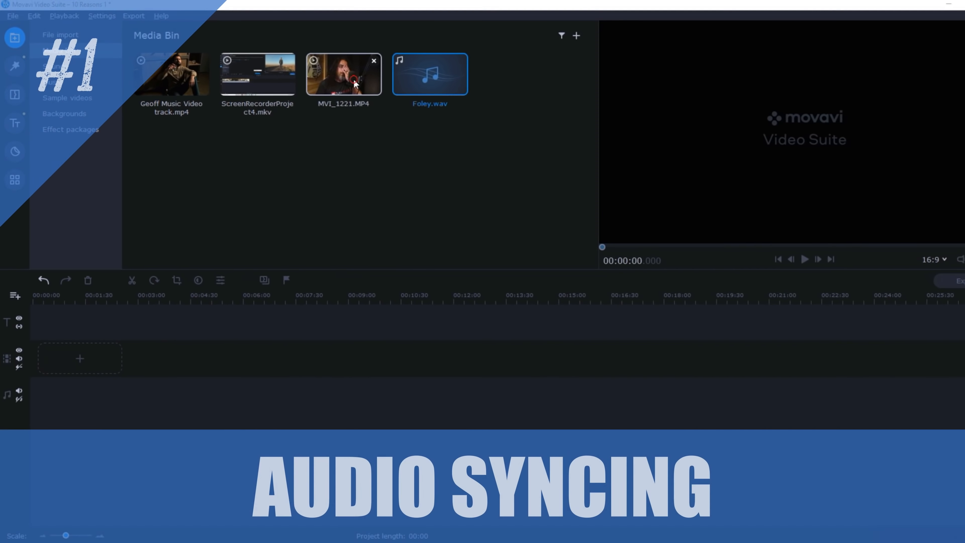
Place the MVI_1221 video and Foley.wav from the Media Bin onto separate timeline tracks
{"action": "left_click_drag", "start_coordinate": [342, 74], "coordinate": [185, 354]}
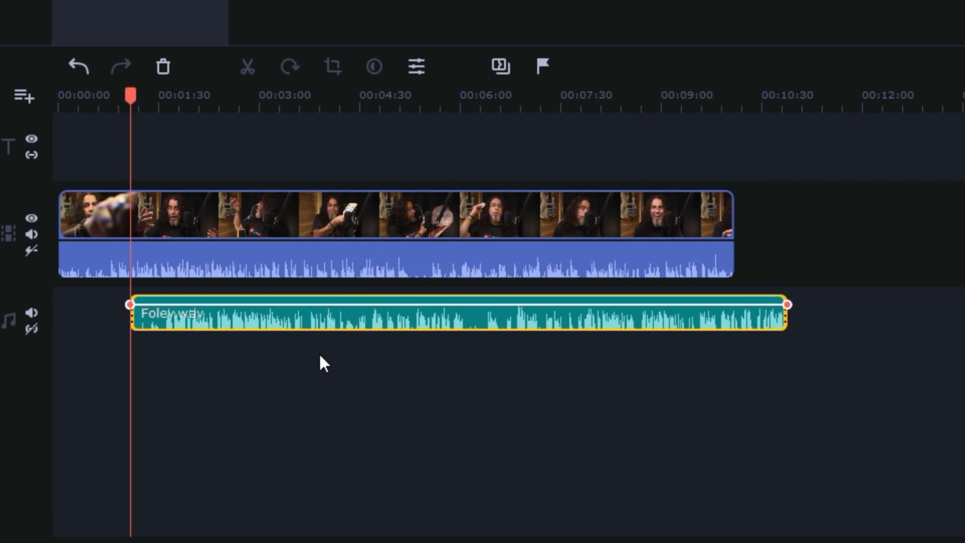
{"action": "mouse_move", "coordinate": [322, 371]}
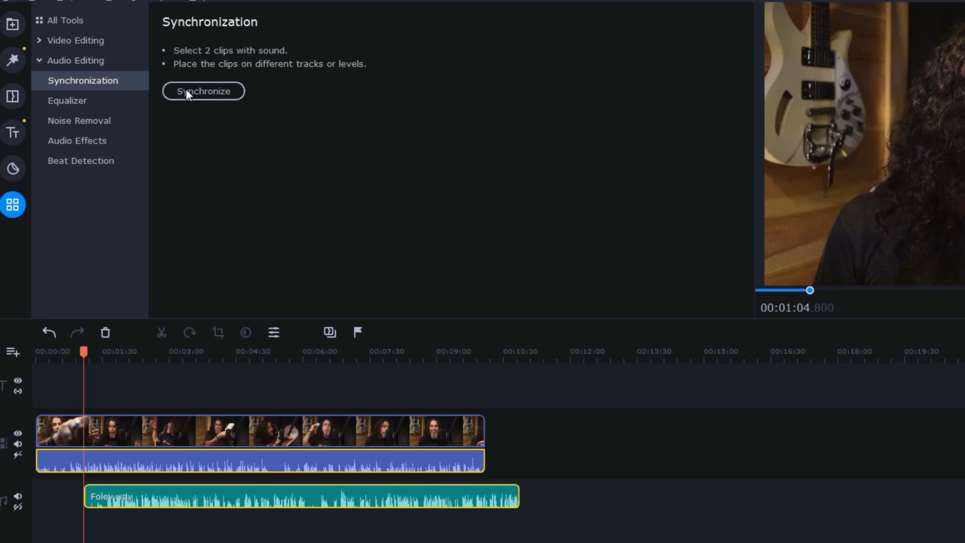
Synchronize the video and Foley.wav clips by their sound
{"action": "left_click", "coordinate": [203, 91]}
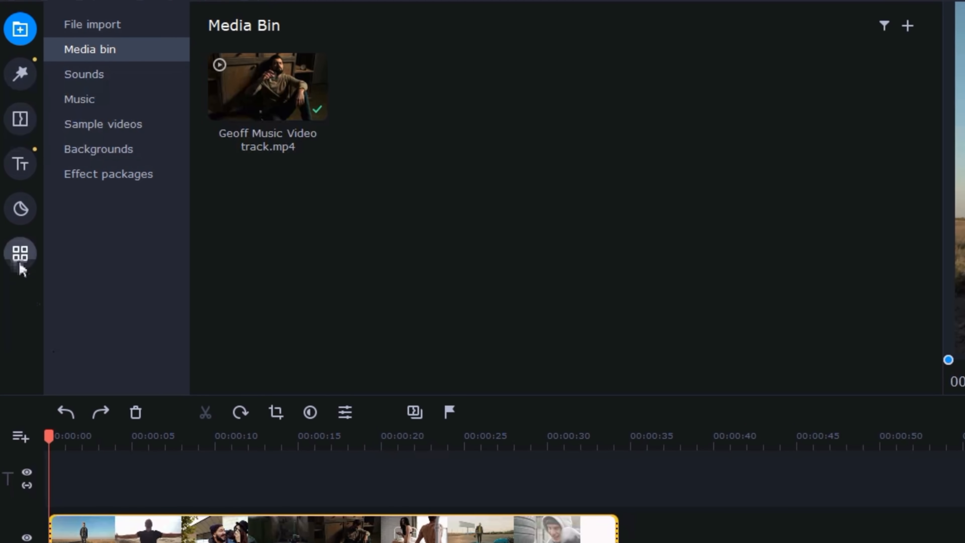
Run Scene Detection on the Geoff music video, splitting it at scene changes, and play the result
{"action": "left_click", "coordinate": [20, 253]}
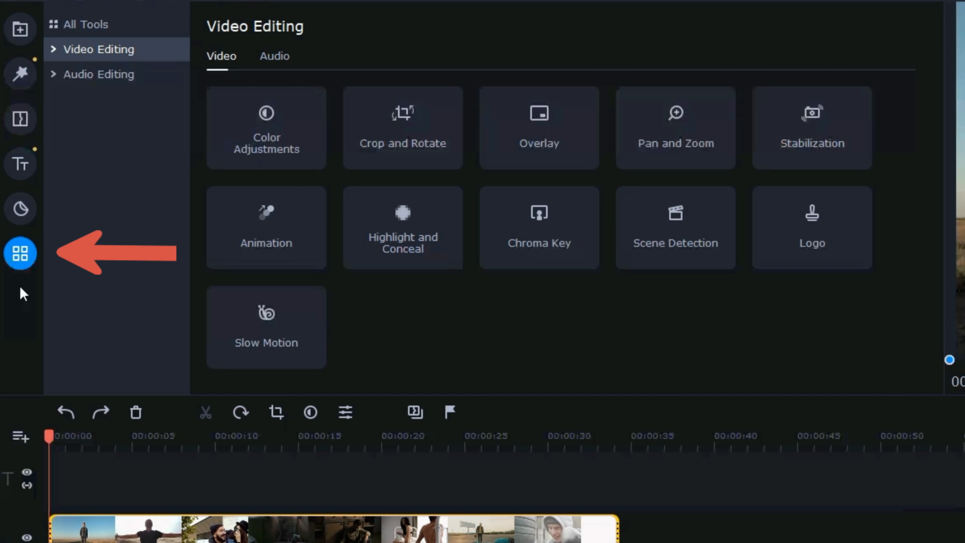
{"action": "mouse_move", "coordinate": [675, 230]}
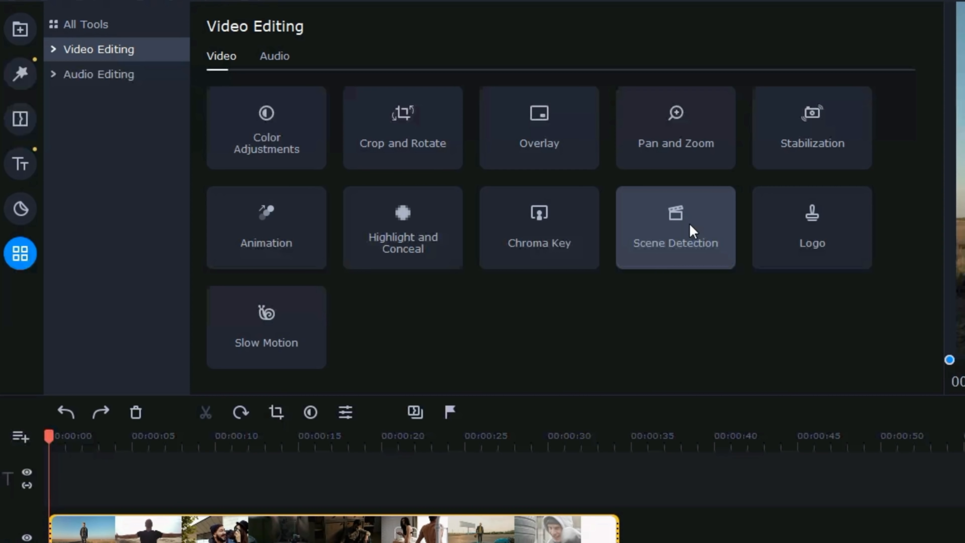
{"action": "left_click", "coordinate": [674, 227]}
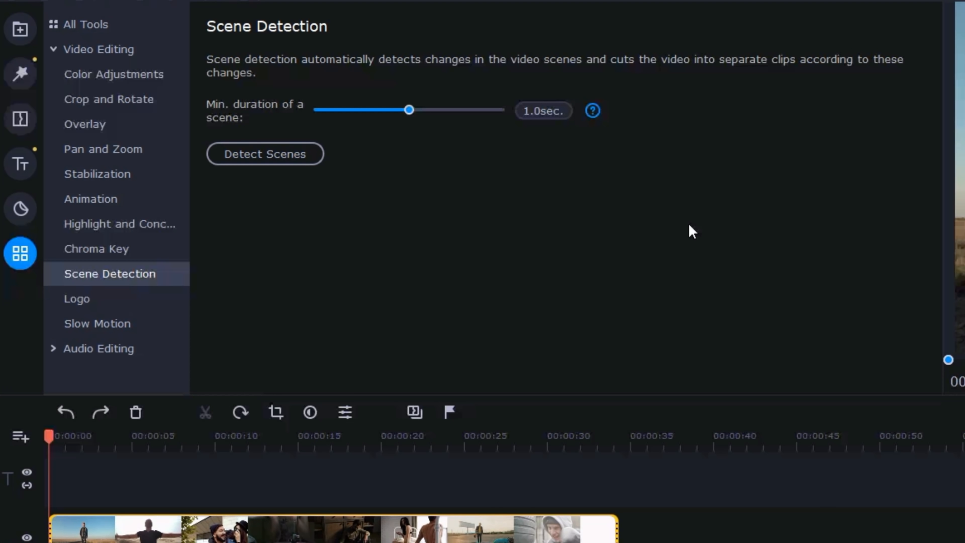
{"action": "left_click", "coordinate": [265, 154]}
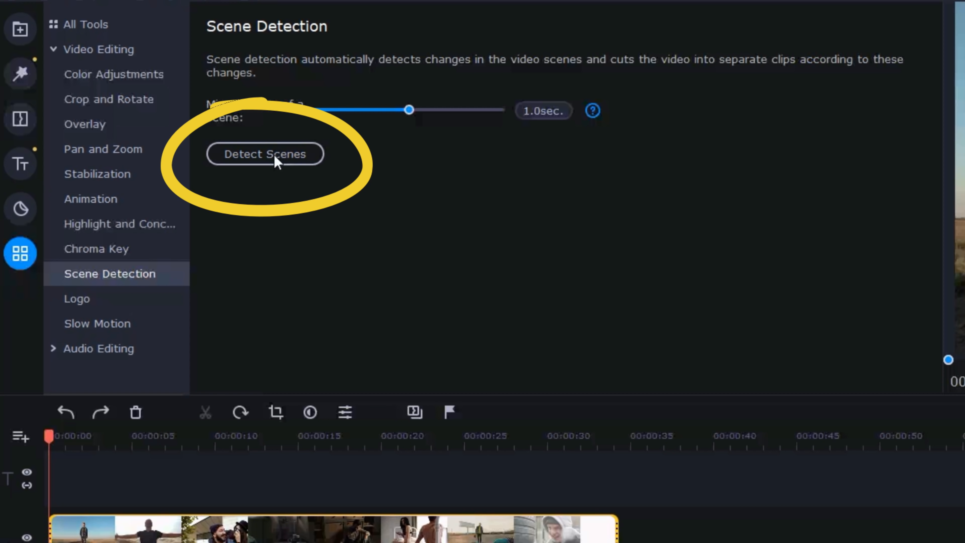
{"action": "left_click", "coordinate": [265, 154]}
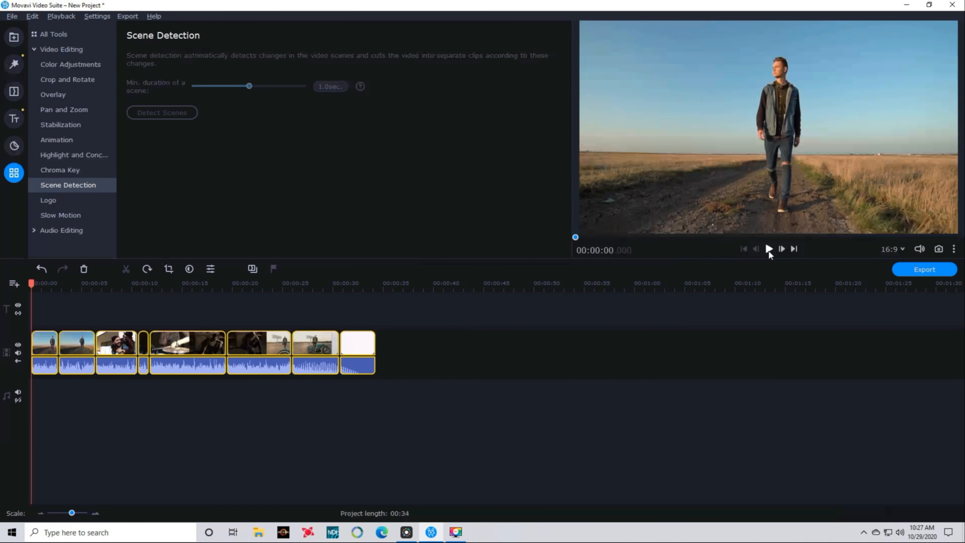
{"action": "left_click", "coordinate": [768, 249]}
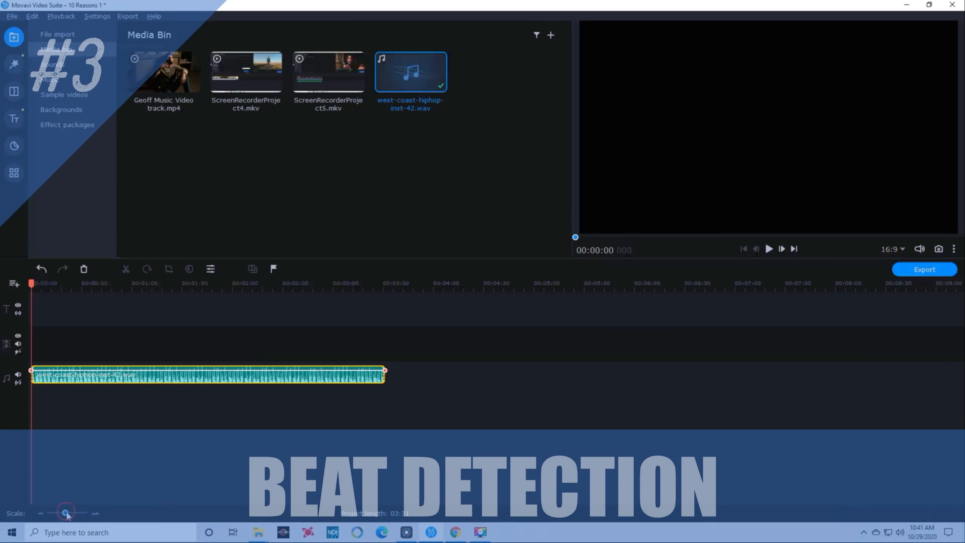
Zoom in on the hip-hop track and run Detect Audio Beats to mark its beats
{"action": "left_click_drag", "start_coordinate": [65, 511], "coordinate": [70, 511]}
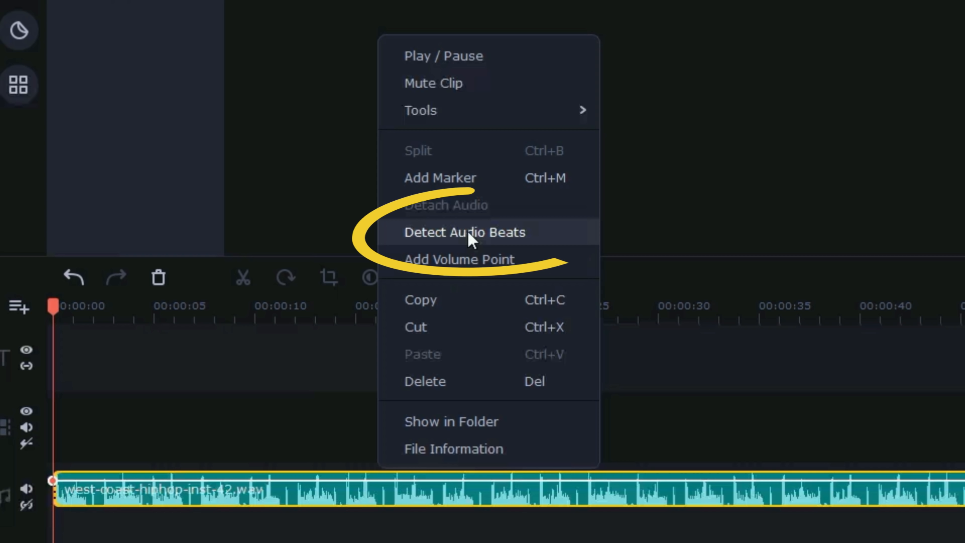
{"action": "left_click", "coordinate": [464, 232]}
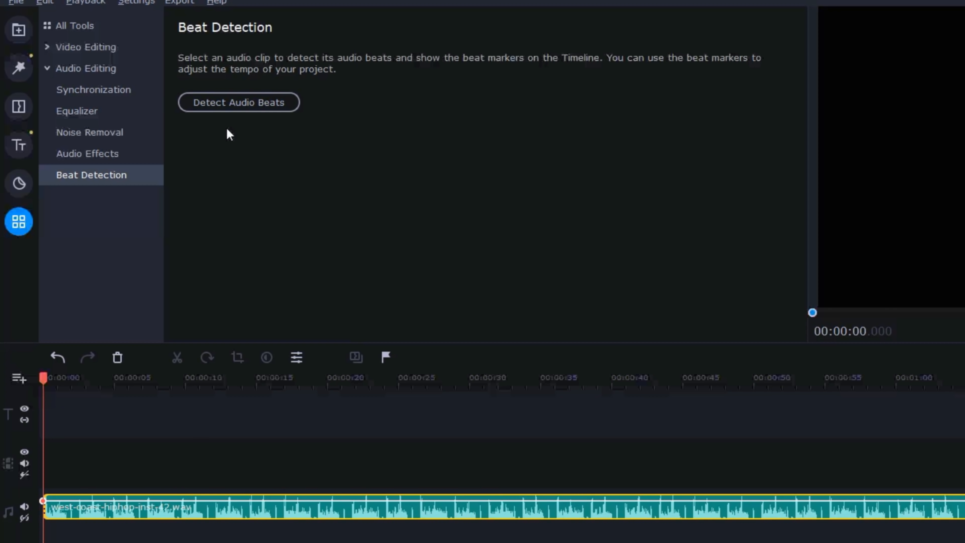
{"action": "left_click", "coordinate": [239, 102]}
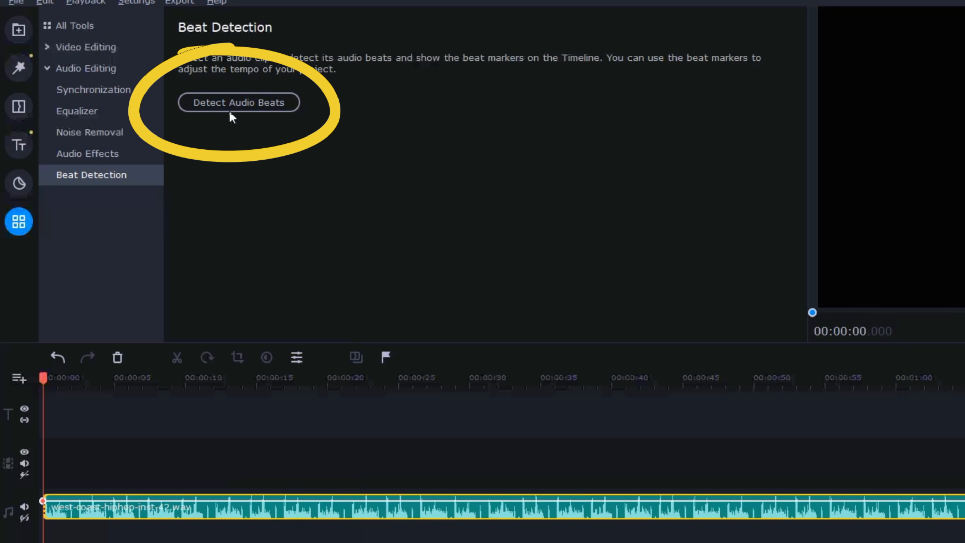
{"action": "left_click", "coordinate": [239, 102]}
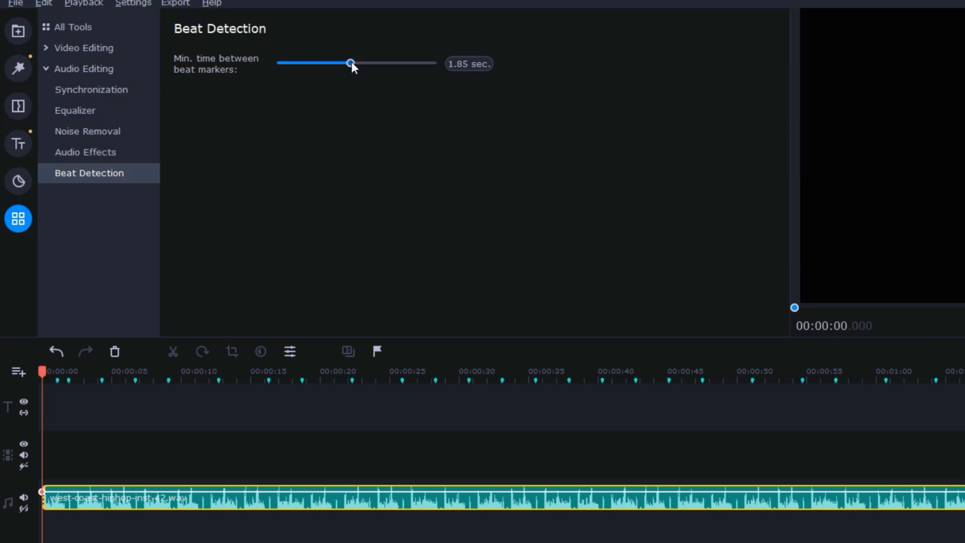
Vary the minimum beat-marker gap up to about 2.45 sec and settle it at 0.90 sec
{"action": "left_click_drag", "start_coordinate": [350, 62], "coordinate": [335, 63]}
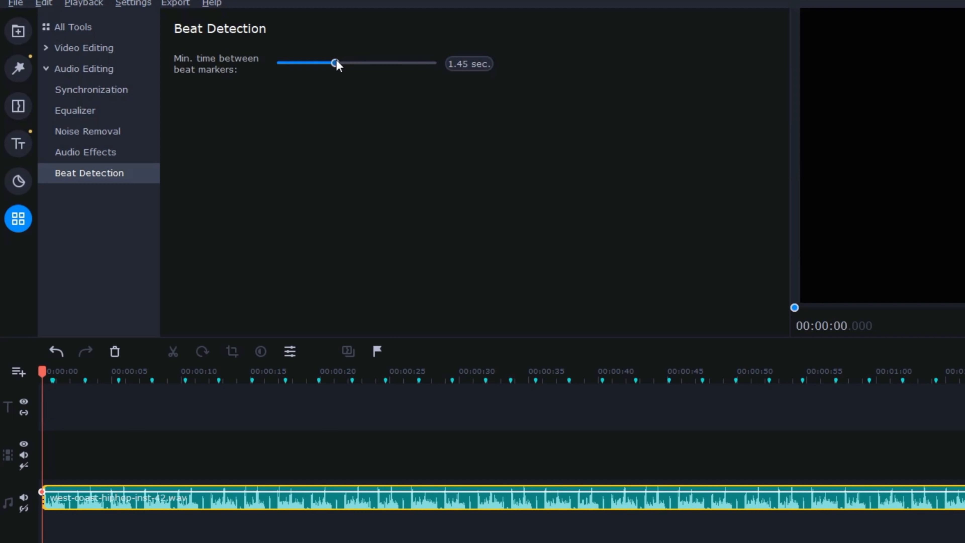
{"action": "left_click_drag", "start_coordinate": [335, 64], "coordinate": [319, 63]}
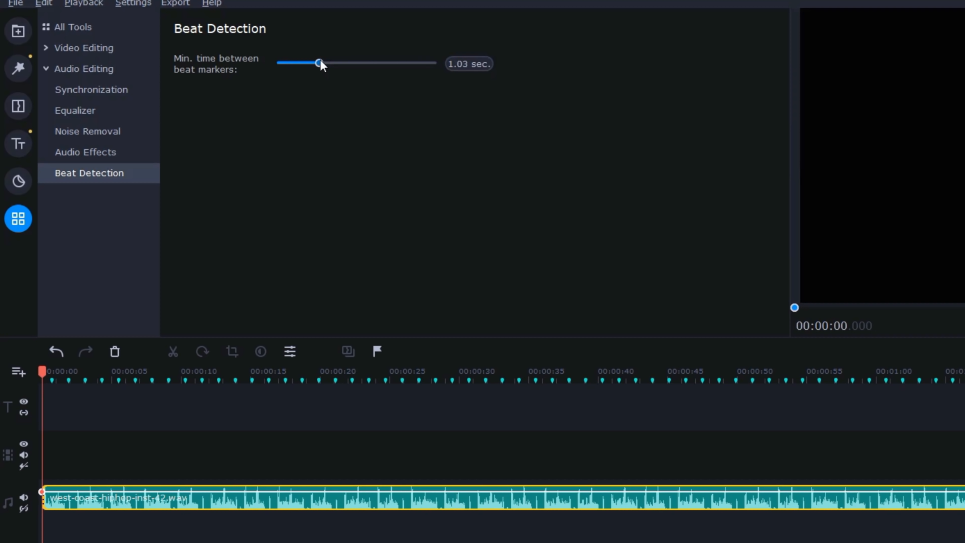
{"action": "left_click_drag", "start_coordinate": [320, 64], "coordinate": [299, 63]}
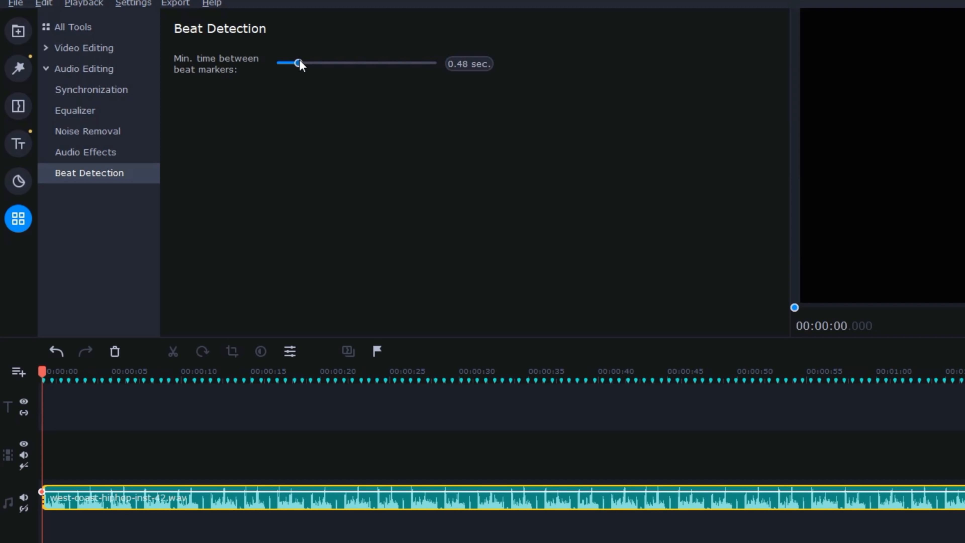
{"action": "left_click_drag", "start_coordinate": [298, 64], "coordinate": [317, 64]}
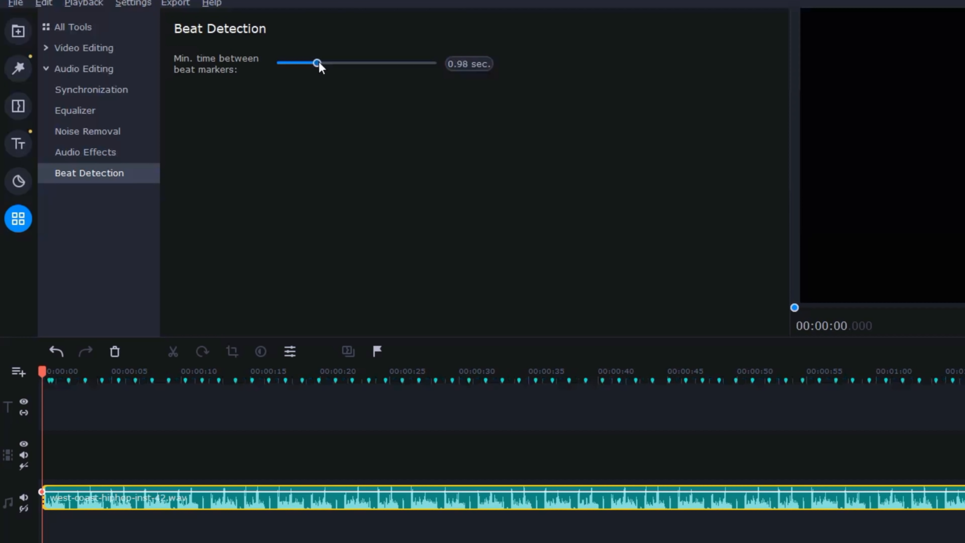
{"action": "left_click_drag", "start_coordinate": [317, 63], "coordinate": [330, 63]}
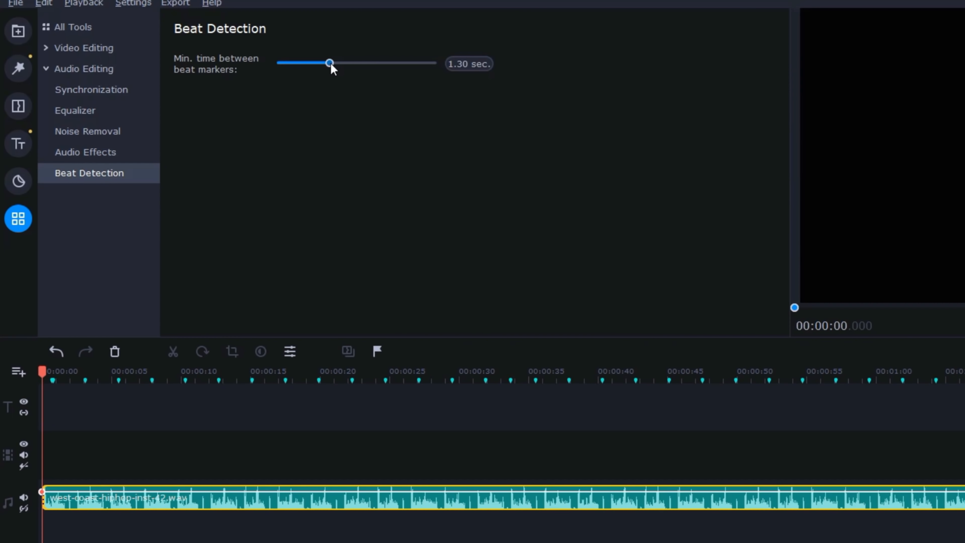
{"action": "left_click_drag", "start_coordinate": [330, 62], "coordinate": [342, 63]}
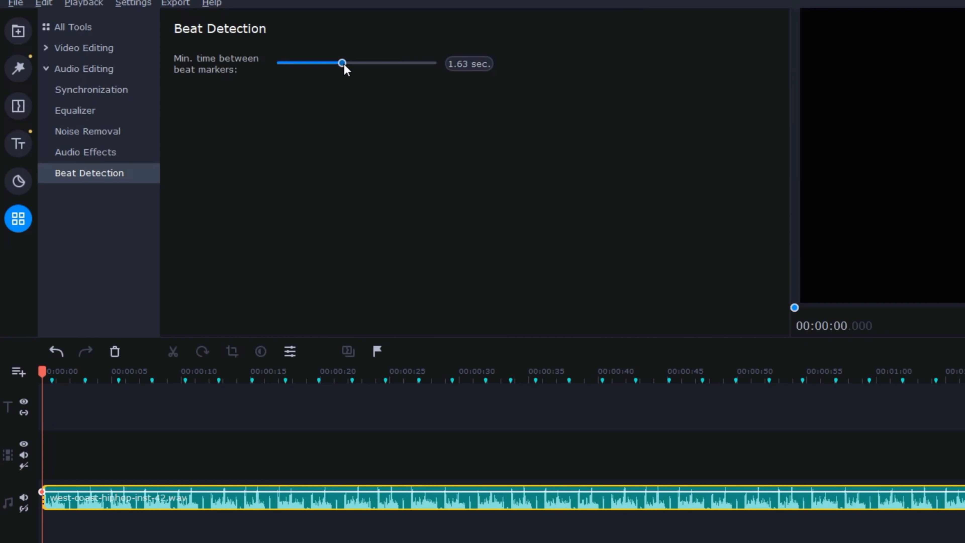
{"action": "left_click_drag", "start_coordinate": [342, 63], "coordinate": [373, 63]}
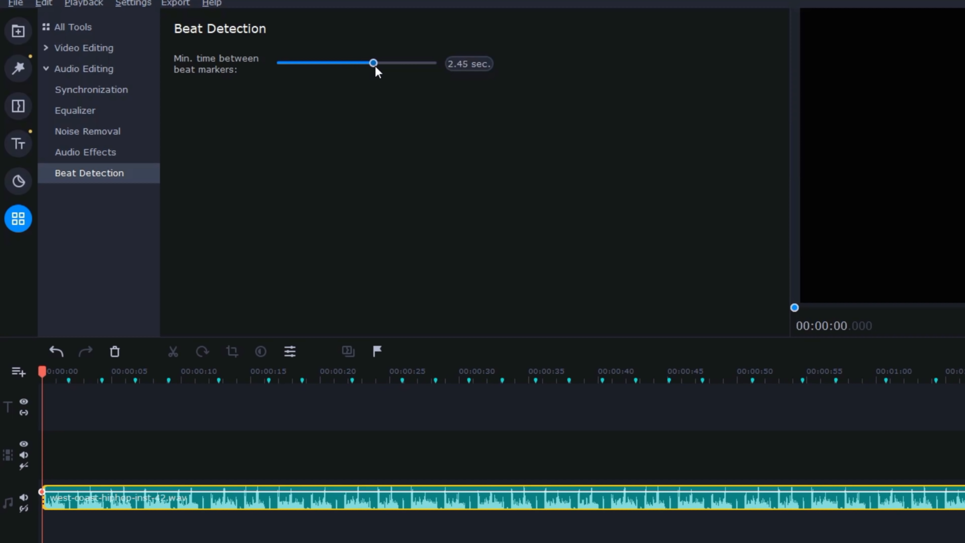
{"action": "left_click_drag", "start_coordinate": [373, 63], "coordinate": [315, 63]}
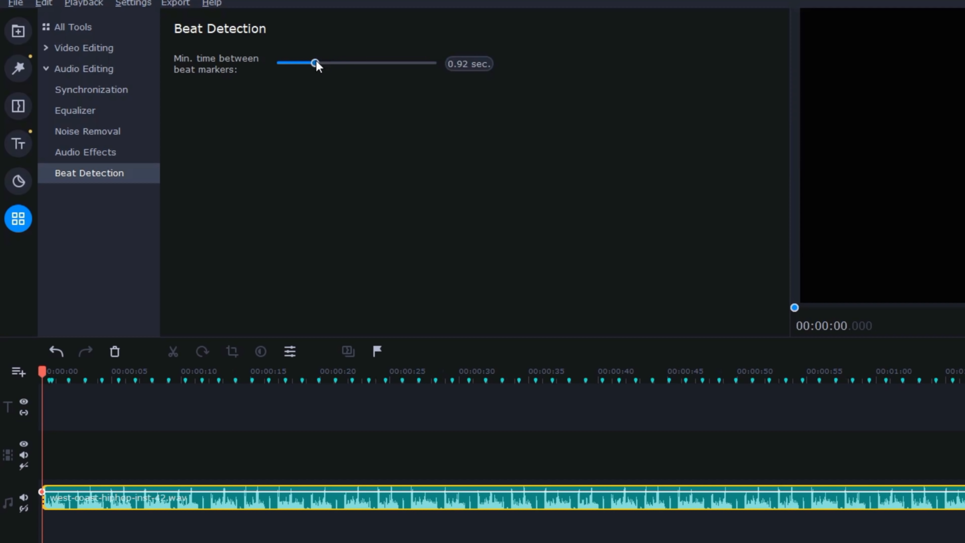
{"action": "left_click_drag", "start_coordinate": [316, 63], "coordinate": [313, 63]}
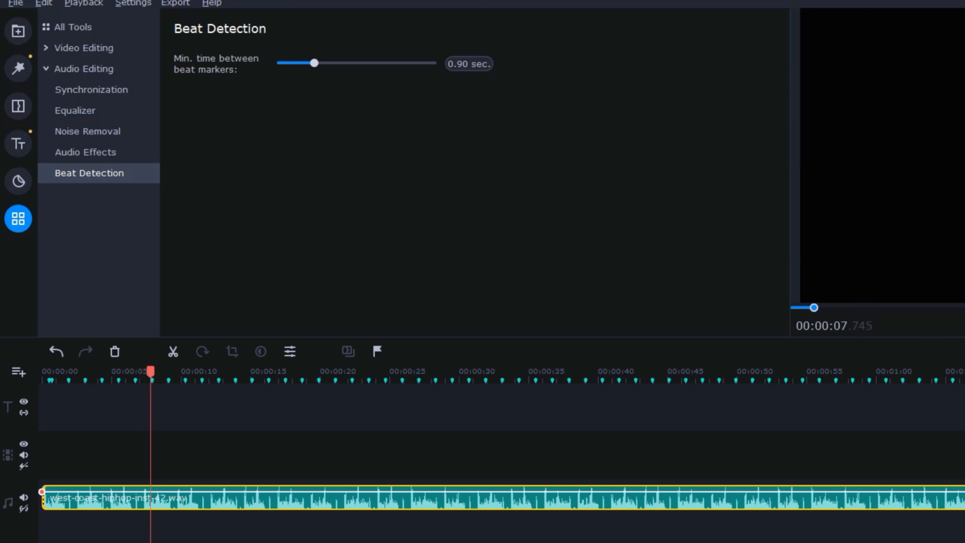
{"action": "left_click", "coordinate": [18, 31]}
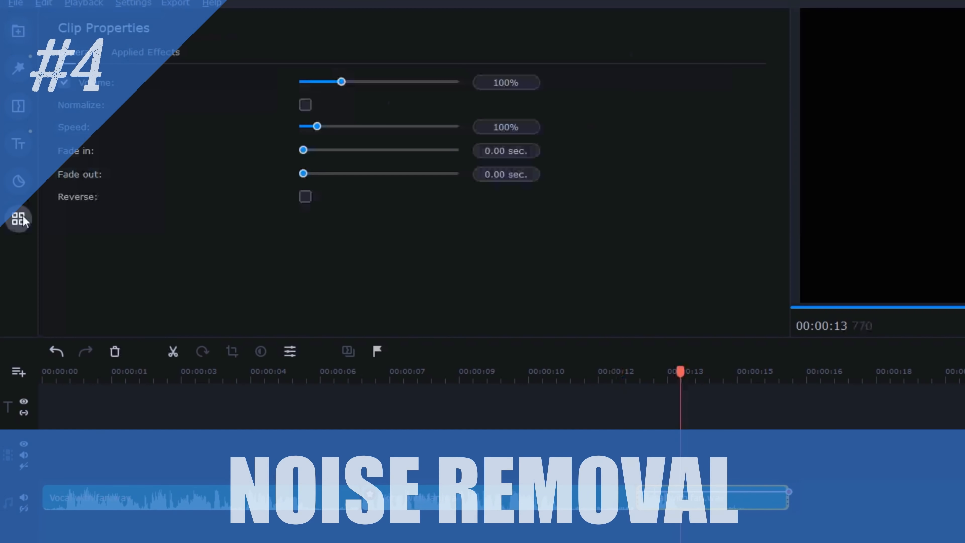
Apply Noise Removal at 50% suppression to the last vocal clip segment
{"action": "left_click", "coordinate": [19, 218]}
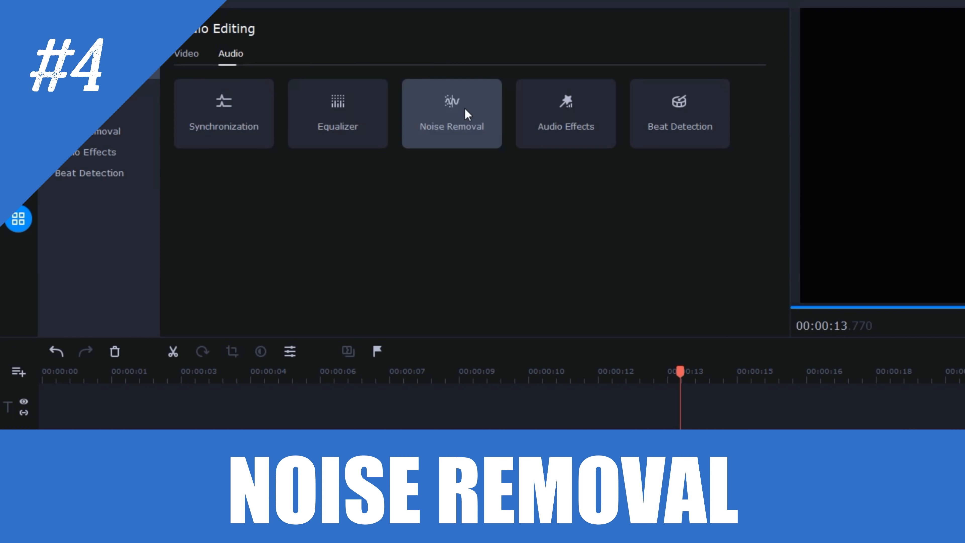
{"action": "left_click", "coordinate": [451, 114]}
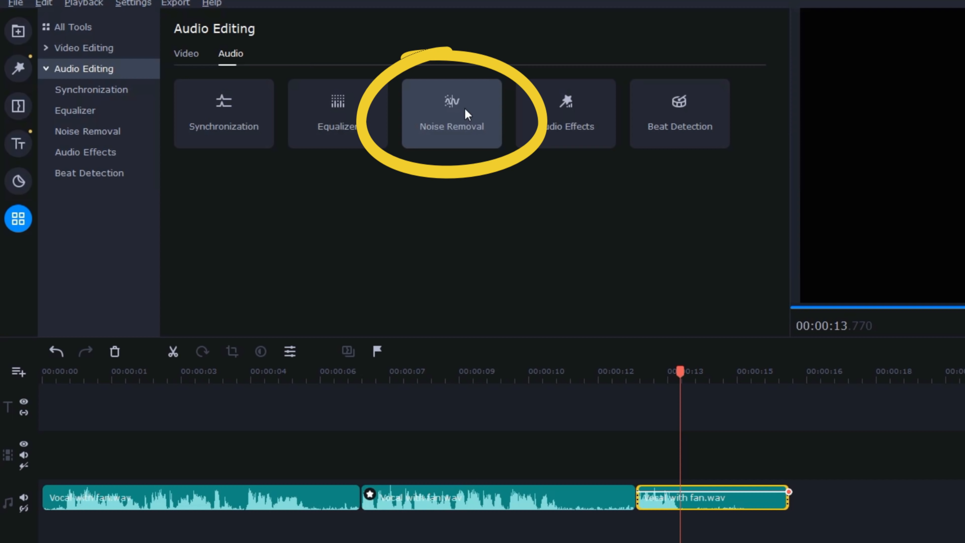
{"action": "left_click", "coordinate": [450, 113]}
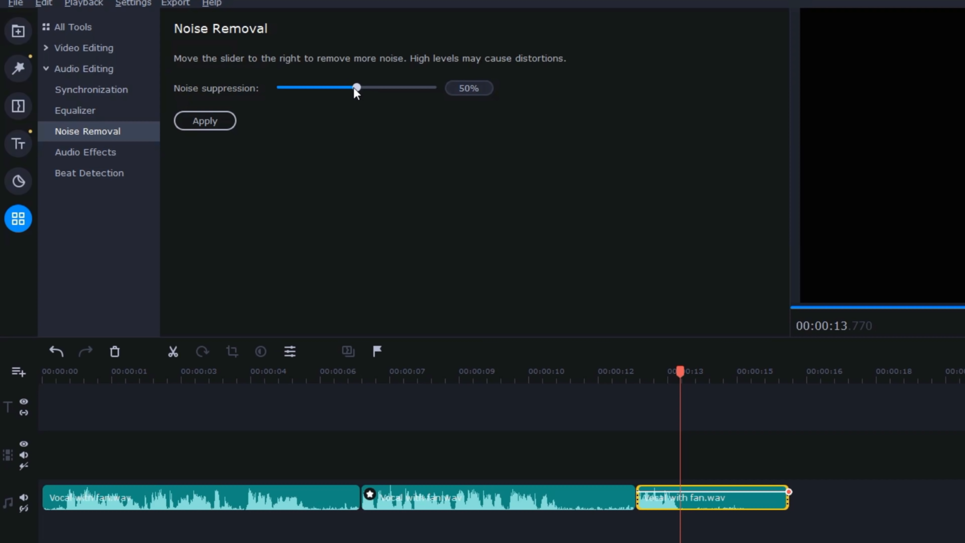
{"action": "left_click_drag", "start_coordinate": [356, 88], "coordinate": [434, 88]}
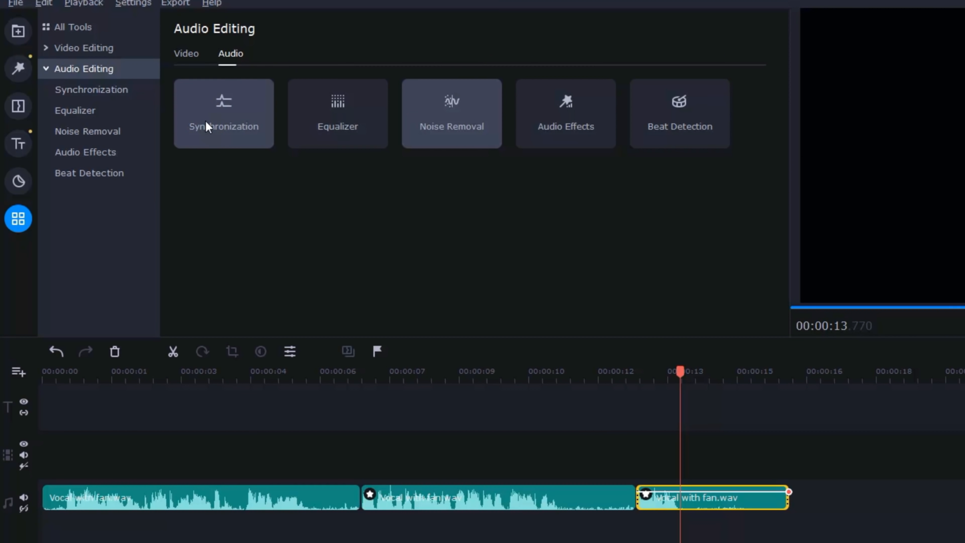
{"action": "left_click", "coordinate": [18, 31]}
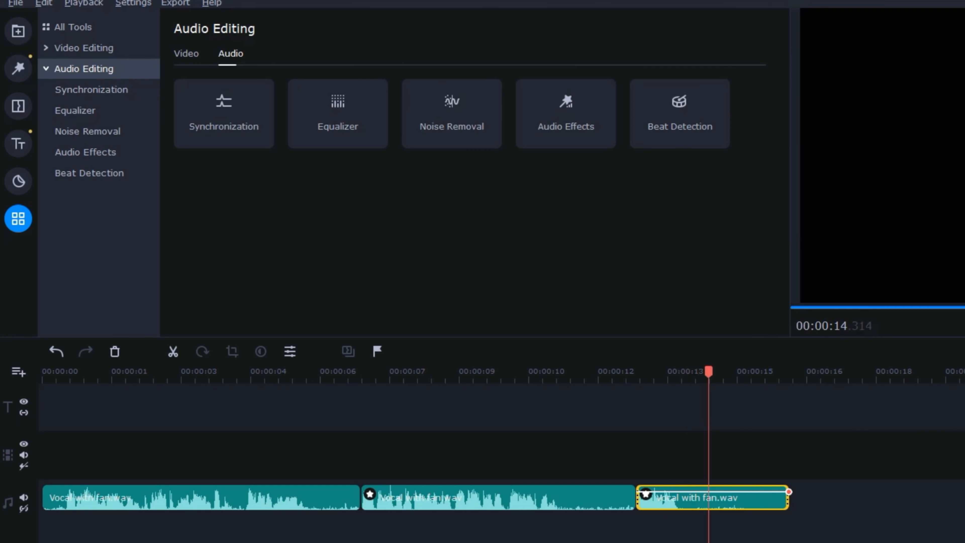
{"action": "left_click", "coordinate": [18, 30]}
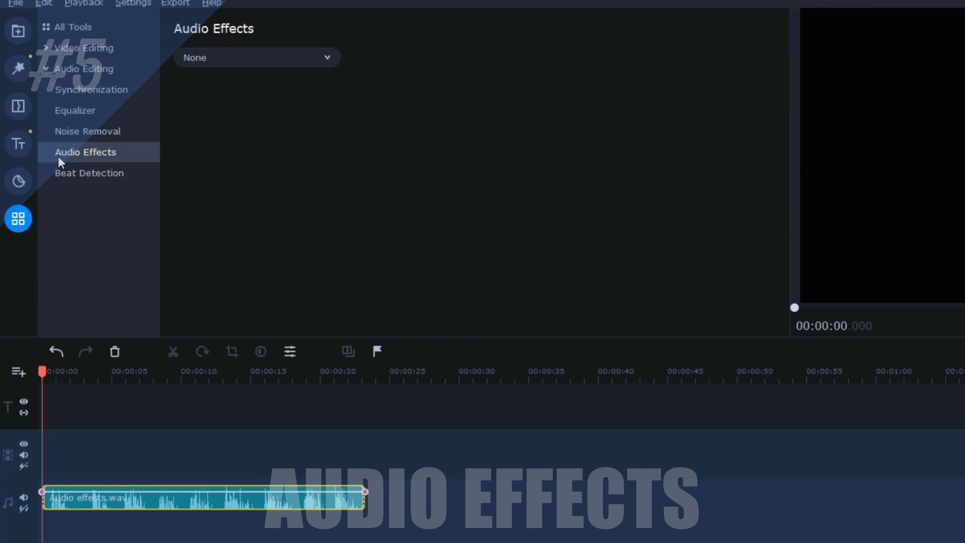
Show the audio effect presets (Echo, Muffled, Telephone, Robot) for Audio effects.wav
{"action": "left_click", "coordinate": [256, 58]}
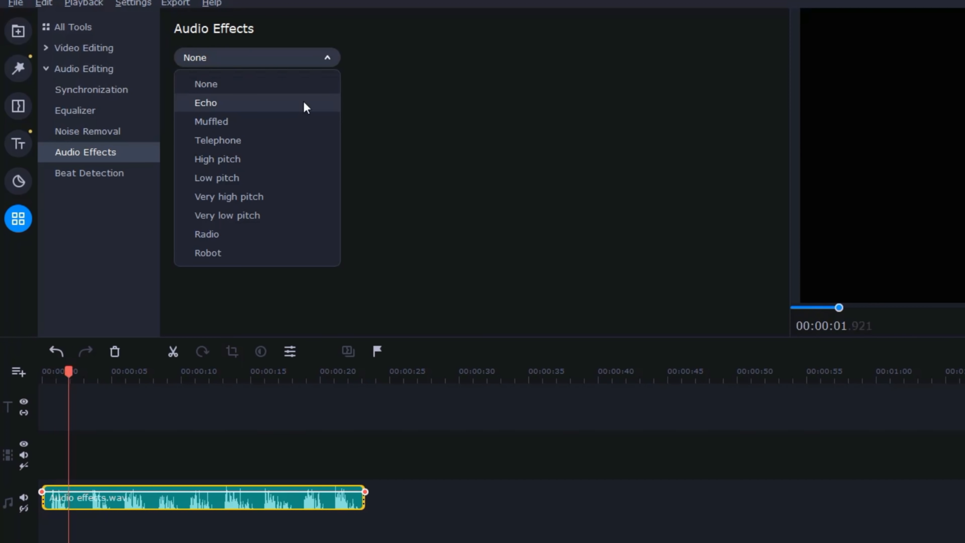
{"action": "mouse_move", "coordinate": [298, 121]}
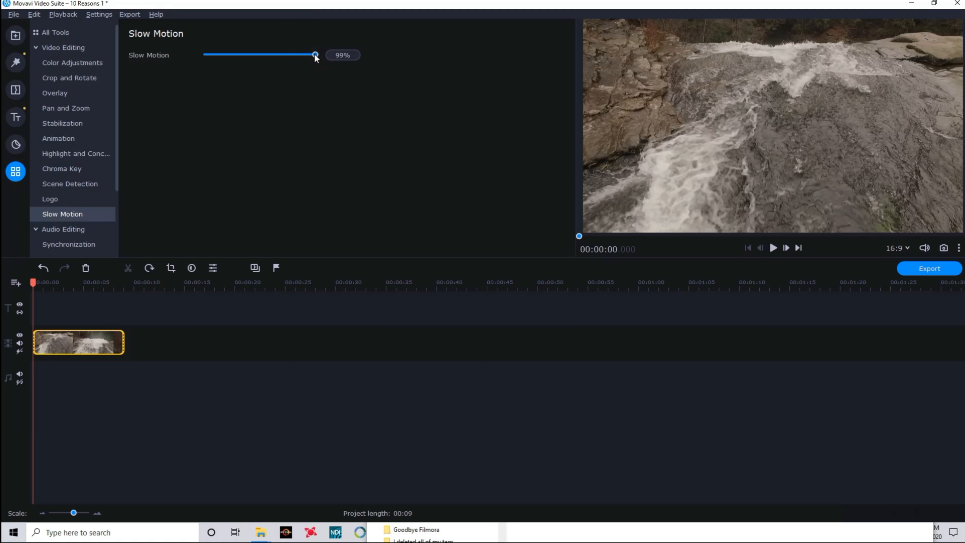
Set Slow Motion to 26%, stretching the waterfall clip from 9 to 33 seconds
{"action": "left_click_drag", "start_coordinate": [315, 54], "coordinate": [226, 55]}
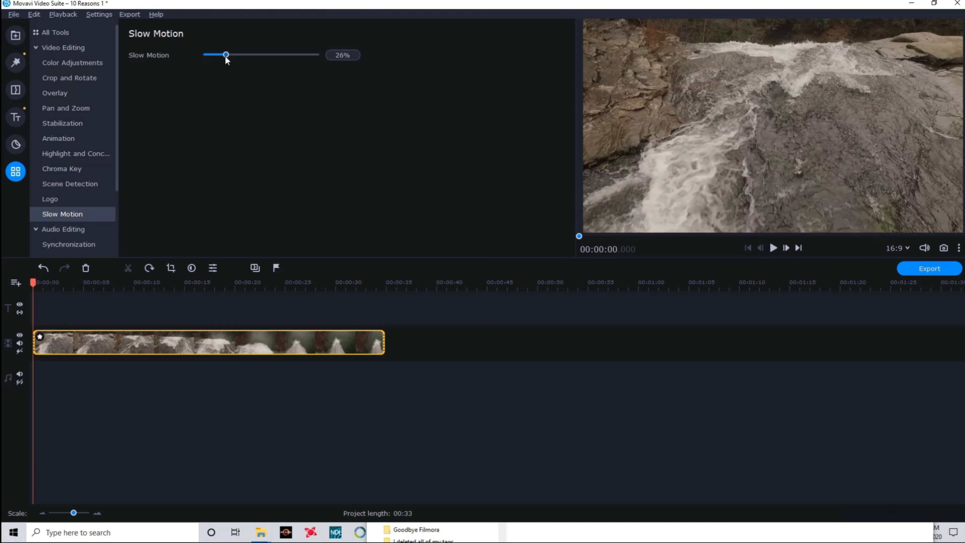
{"action": "left_click", "coordinate": [58, 44]}
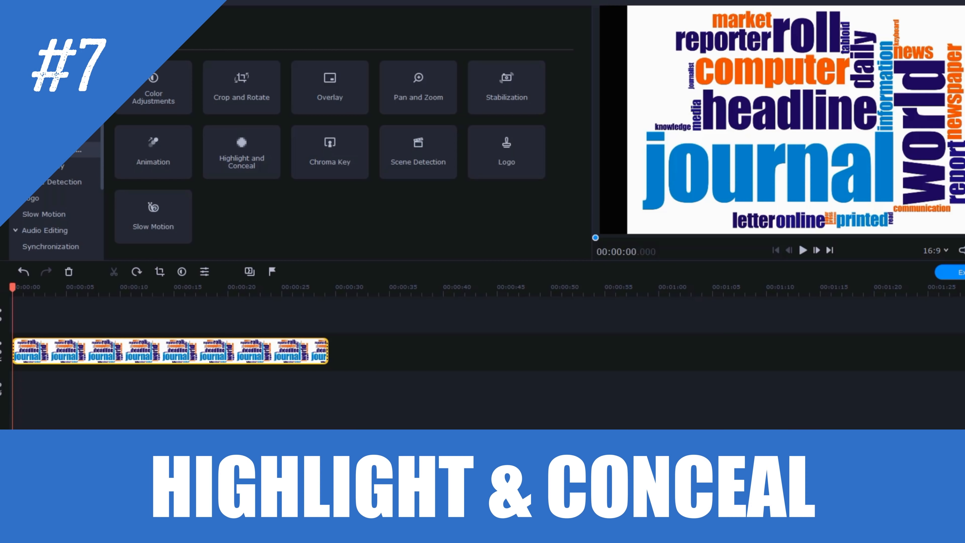
Add a Highlight and Conceal ellipse around 'headline' with 50% opacity and no feathering
{"action": "left_click", "coordinate": [241, 151]}
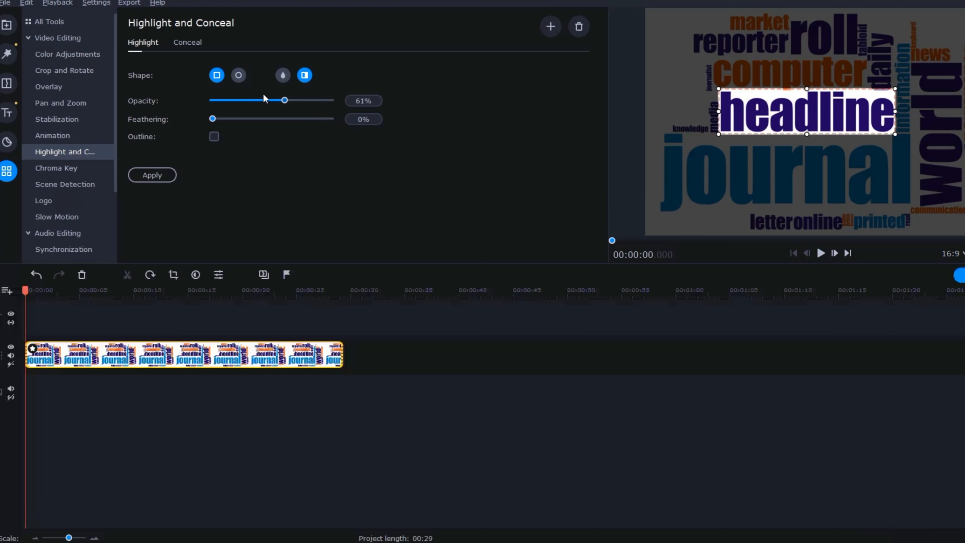
{"action": "left_click_drag", "start_coordinate": [285, 100], "coordinate": [253, 100]}
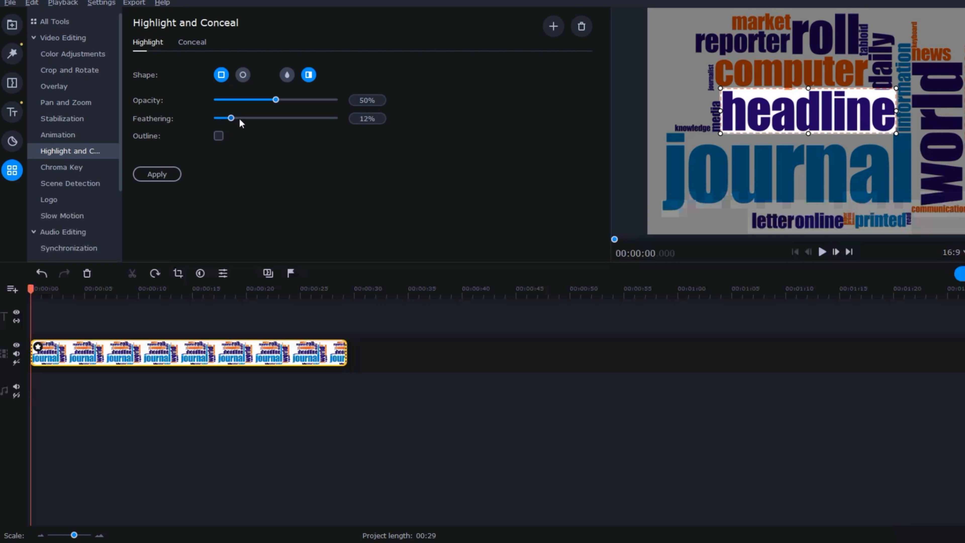
{"action": "left_click_drag", "start_coordinate": [231, 118], "coordinate": [247, 117]}
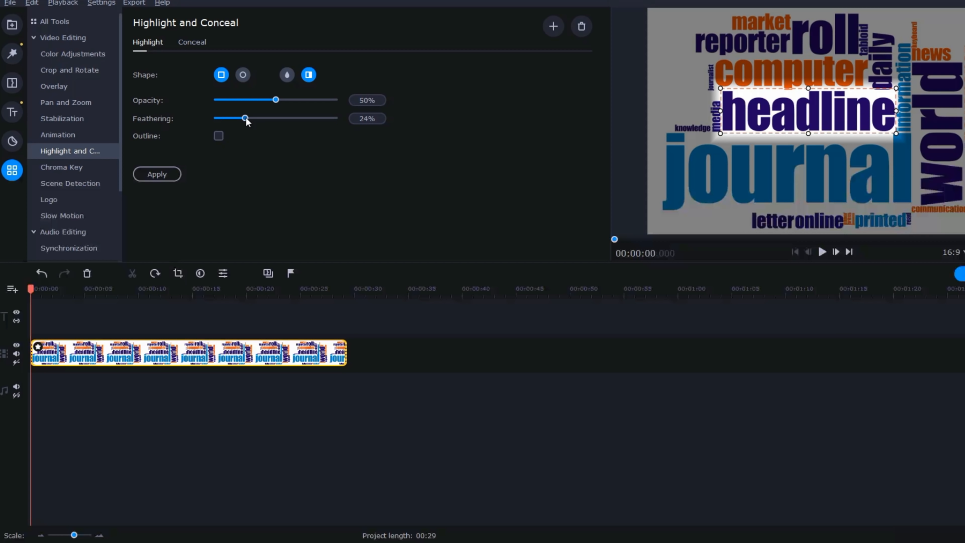
{"action": "left_click_drag", "start_coordinate": [247, 118], "coordinate": [217, 118]}
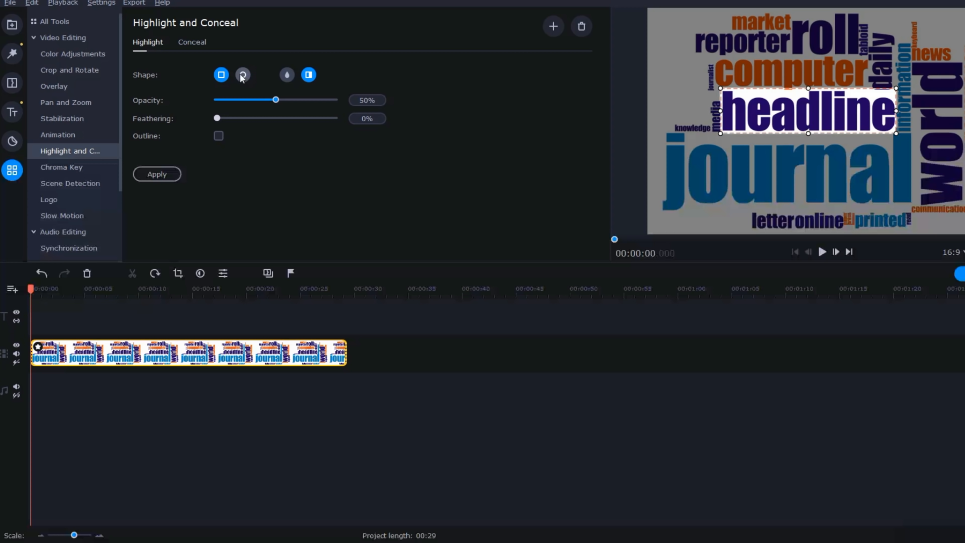
{"action": "left_click", "coordinate": [242, 75]}
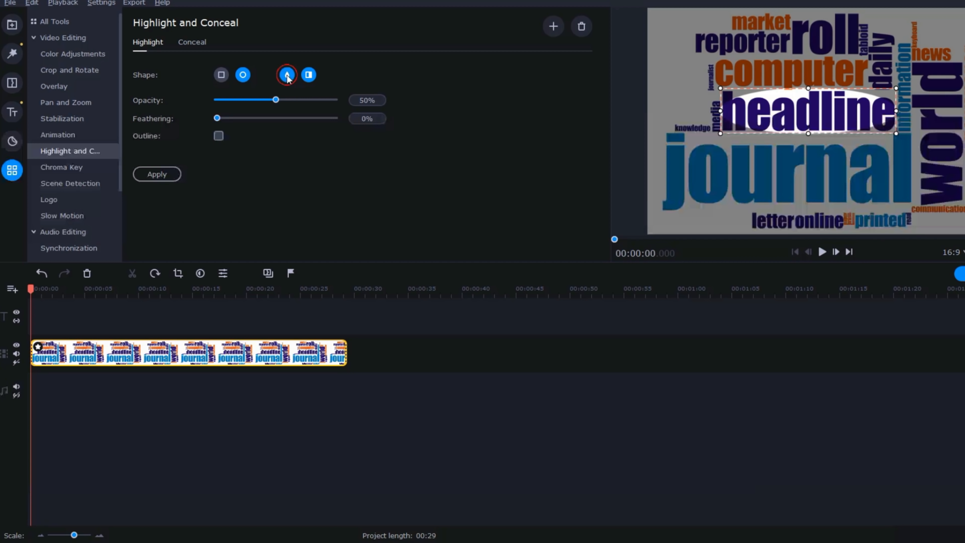
Switch to blur mode at 79% opacity with 37% feathering and apply the effect
{"action": "left_click", "coordinate": [287, 74]}
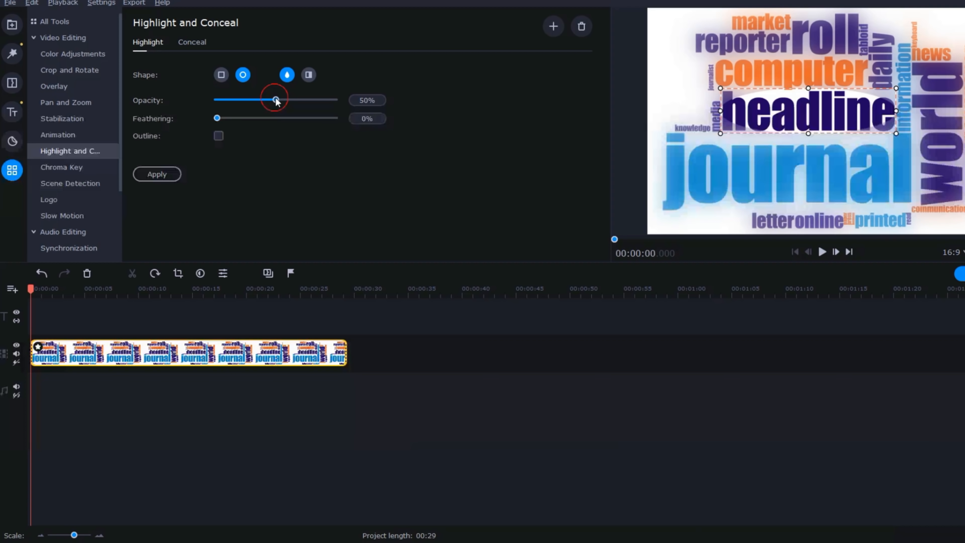
{"action": "left_click_drag", "start_coordinate": [275, 99], "coordinate": [309, 100]}
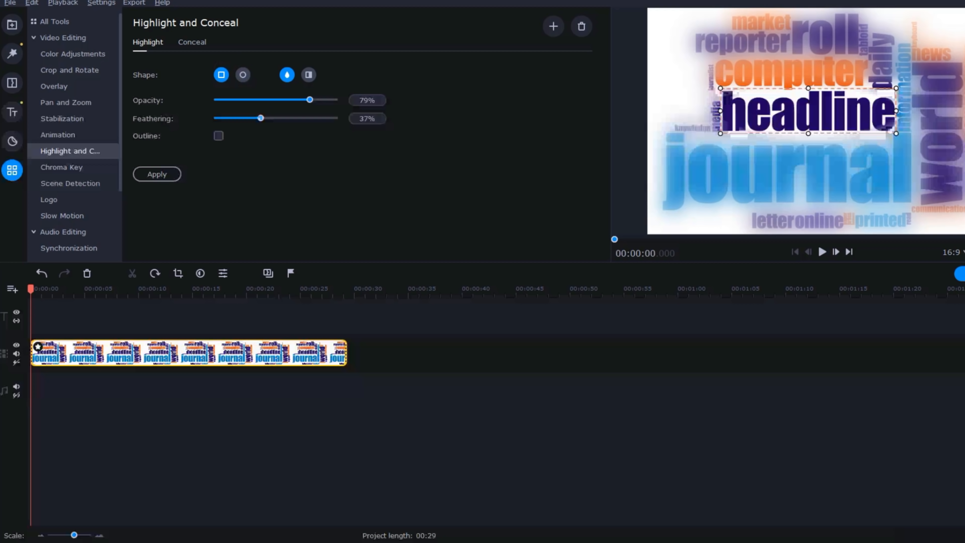
{"action": "left_click", "coordinate": [63, 37]}
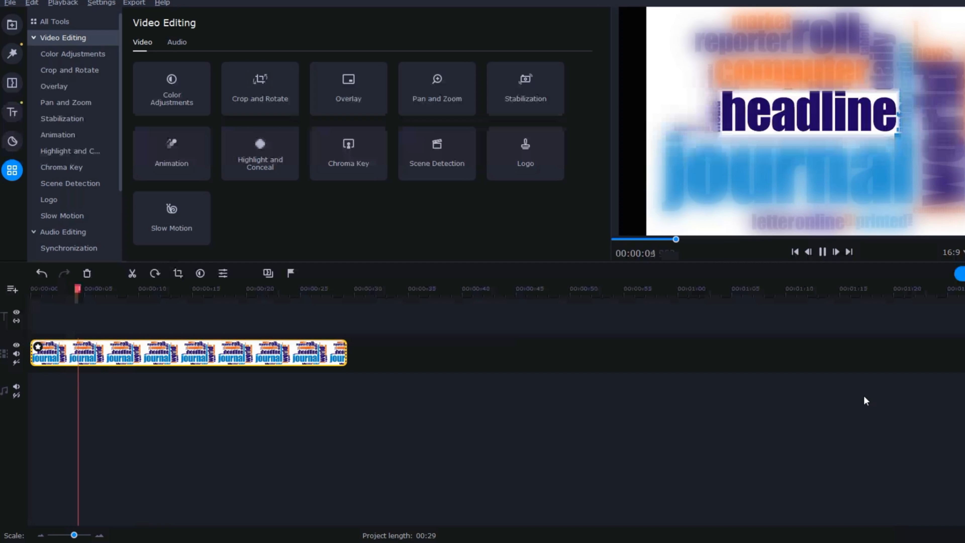
Show the titles library with presets like Heart, Ribbon and Scroll
{"action": "left_click", "coordinate": [12, 112]}
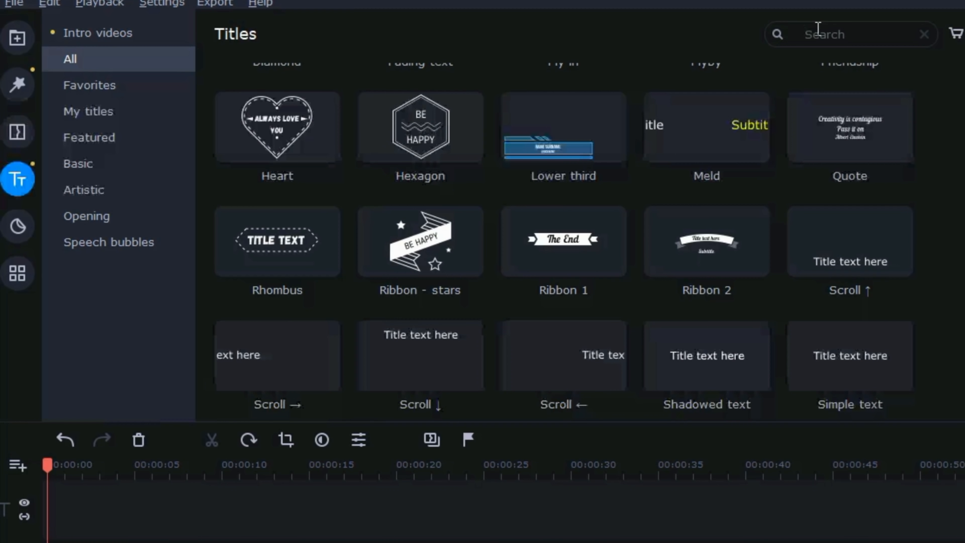
Find the Timer title by searching 'timer' and add it at the project start
{"action": "type", "text": "timer"}
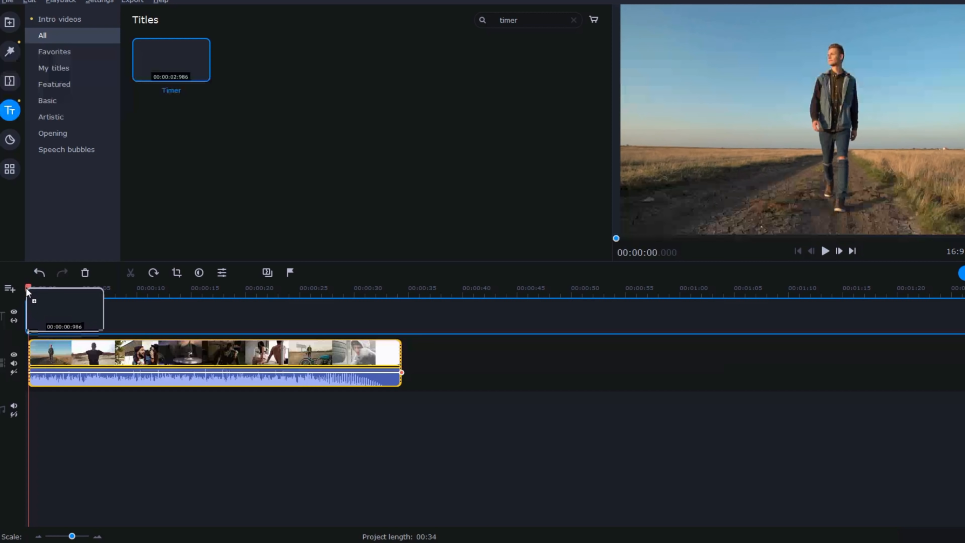
{"action": "double_click", "coordinate": [171, 60]}
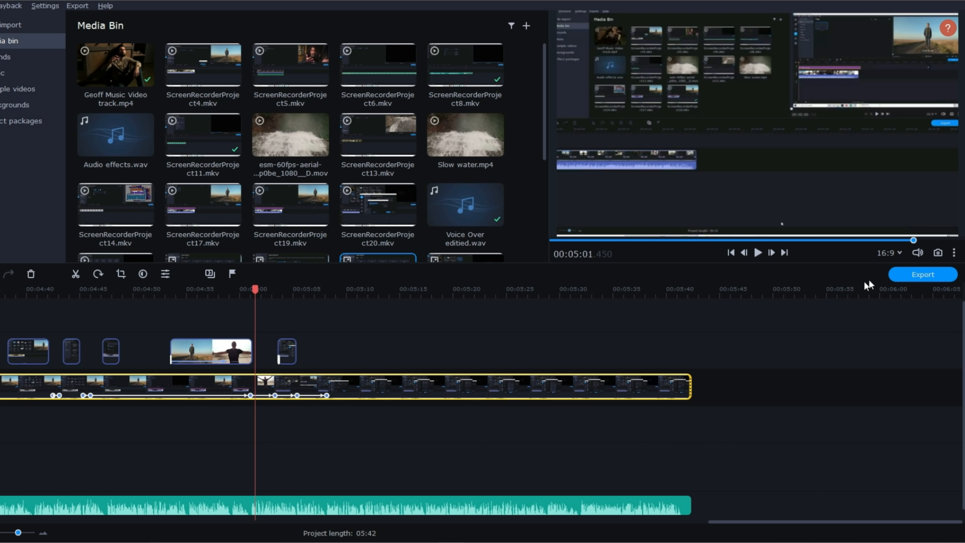
Start an MP4 export at Highest quality and reveal its advanced settings
{"action": "left_click", "coordinate": [921, 275]}
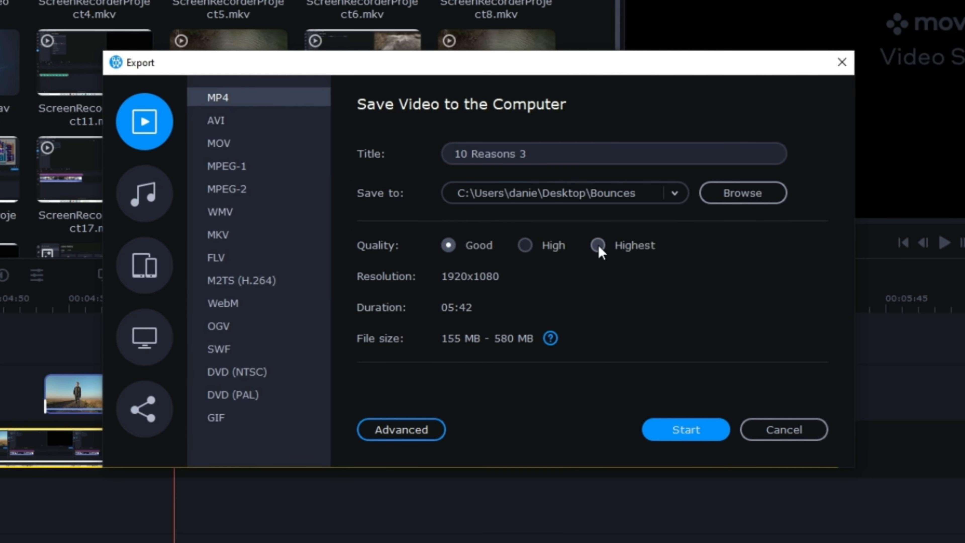
{"action": "left_click", "coordinate": [596, 244]}
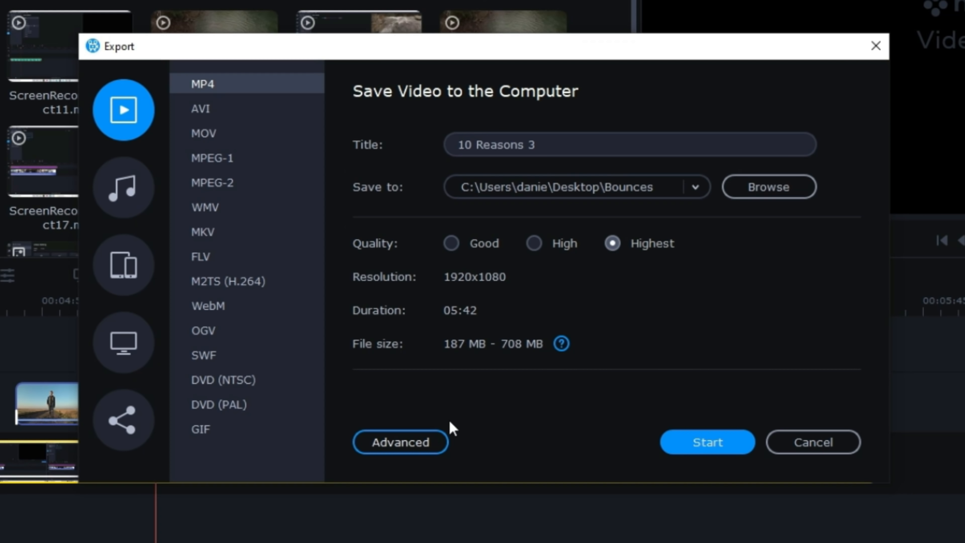
{"action": "left_click", "coordinate": [400, 442]}
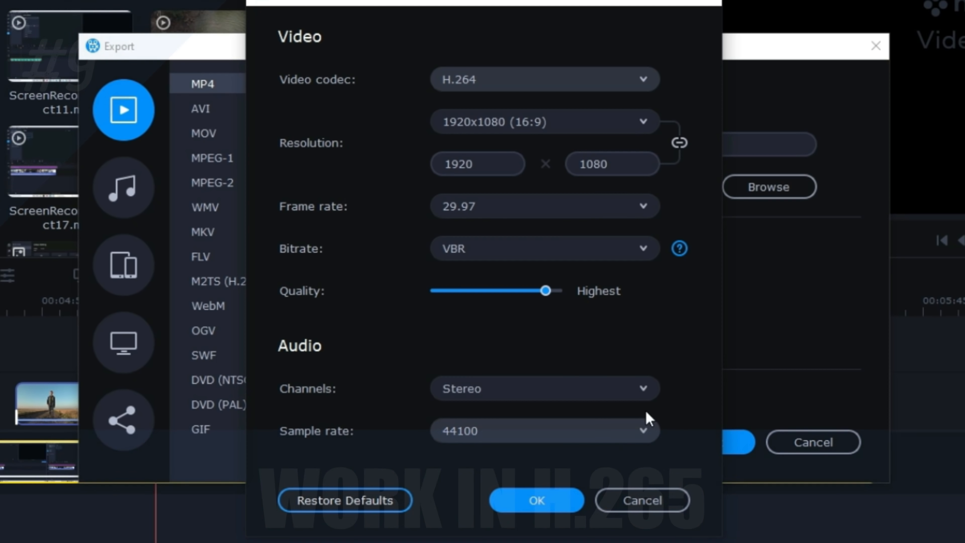
Choose H.265 as the export video codec
{"action": "left_click", "coordinate": [543, 79]}
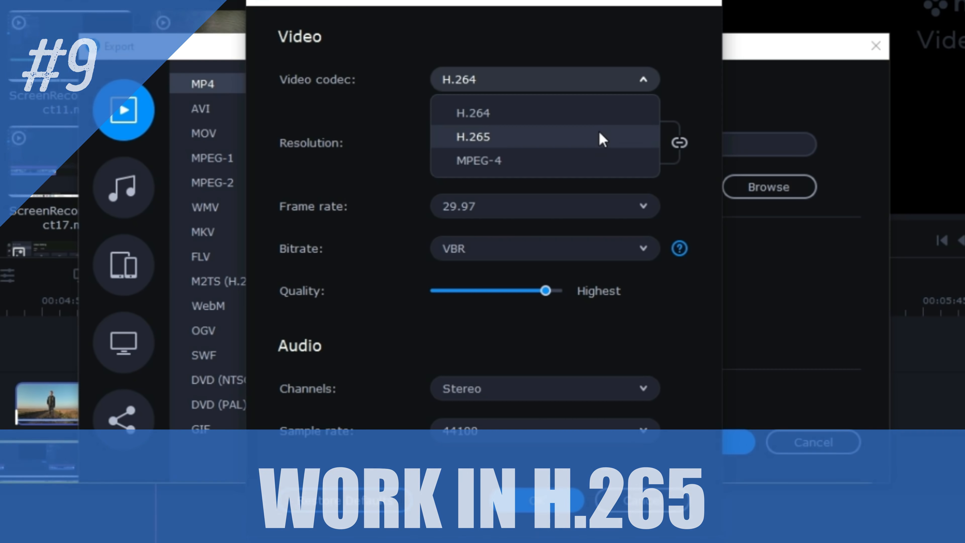
{"action": "left_click", "coordinate": [472, 137]}
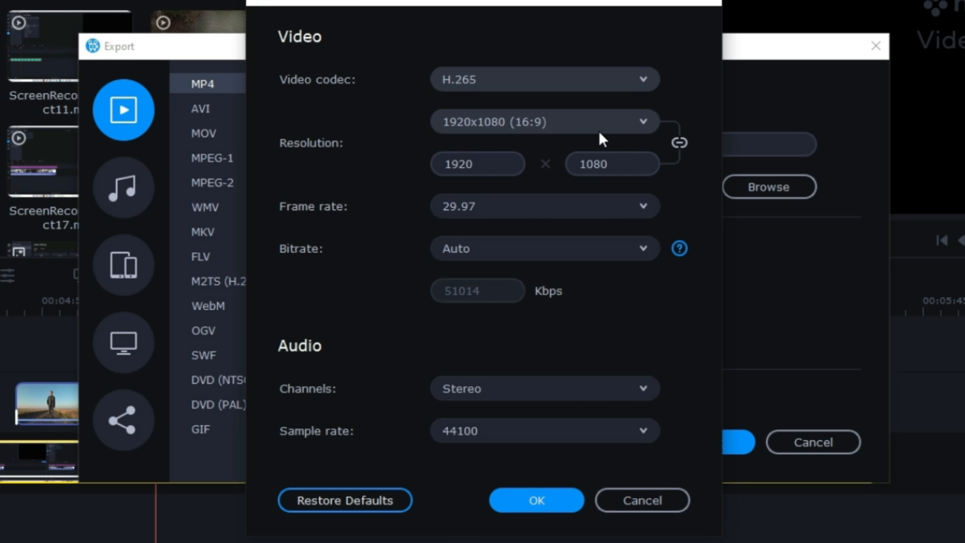
{"action": "mouse_move", "coordinate": [640, 192]}
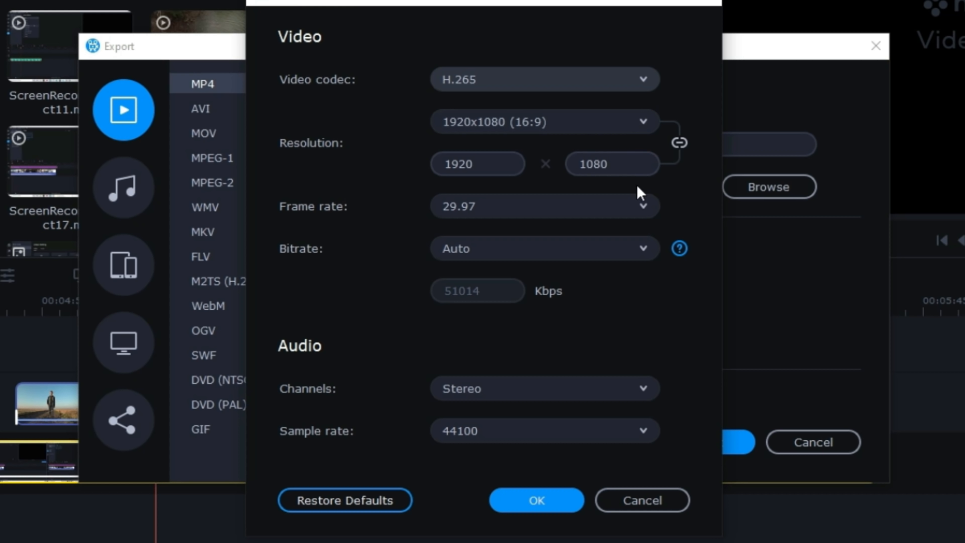
{"action": "left_click", "coordinate": [543, 206]}
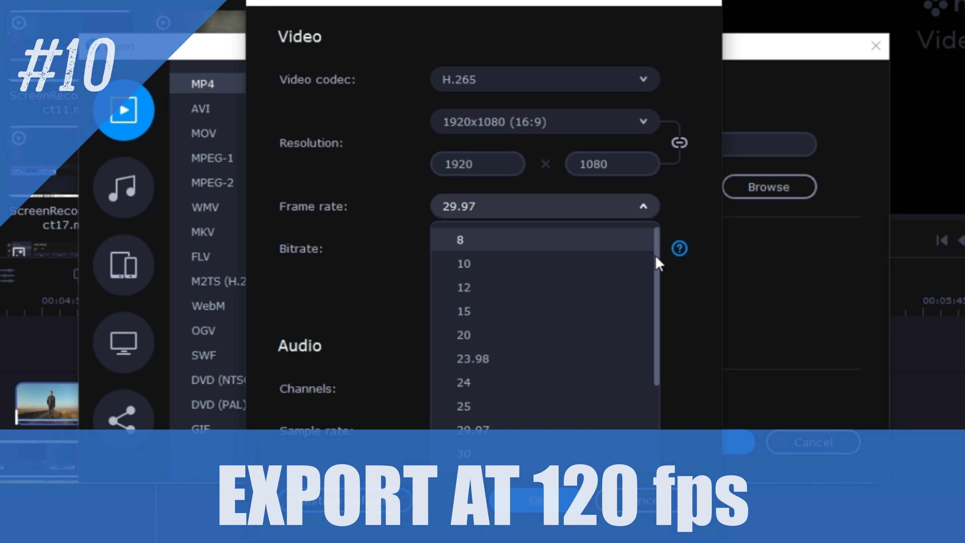
Set the export frame rate to 120 fps
{"action": "scroll", "scroll_direction": "down", "scroll_amount": 3}
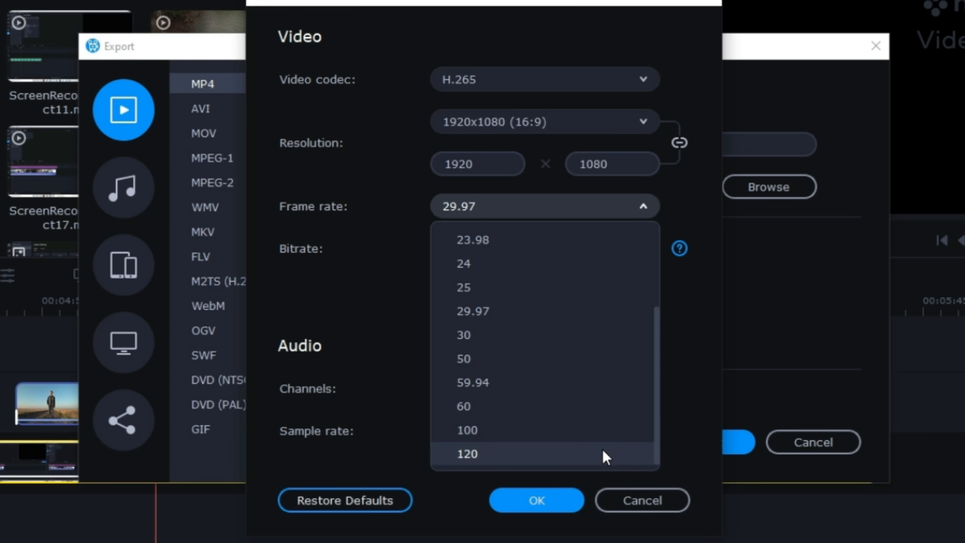
{"action": "left_click", "coordinate": [468, 454]}
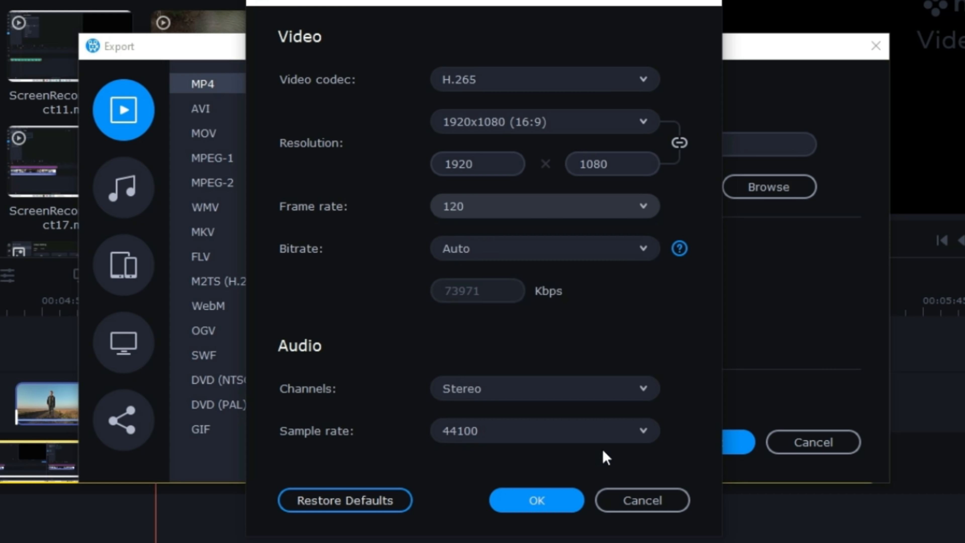